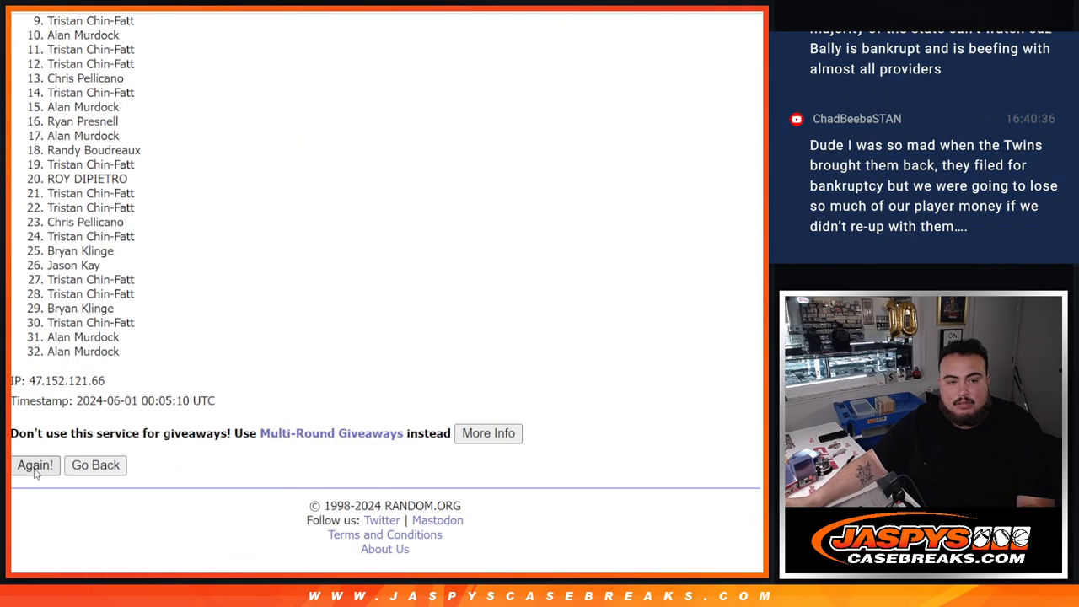
- Re-shuffle the 32-name list on RANDOM.ORG and switch to the NFL team list randomizer
{"action": "left_click", "coordinate": [34, 465]}
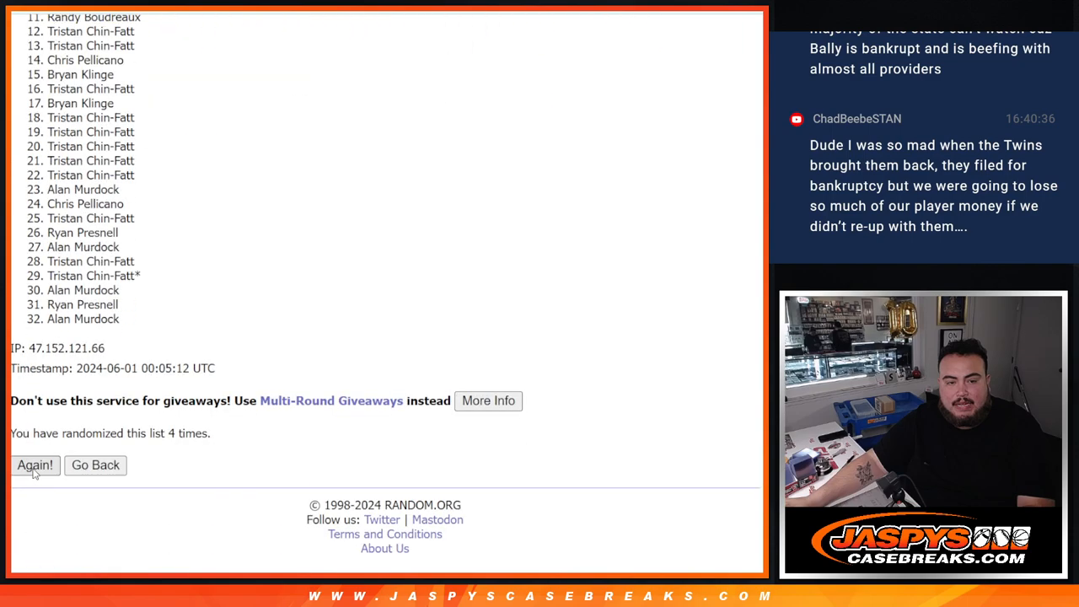
{"action": "left_click", "coordinate": [34, 466]}
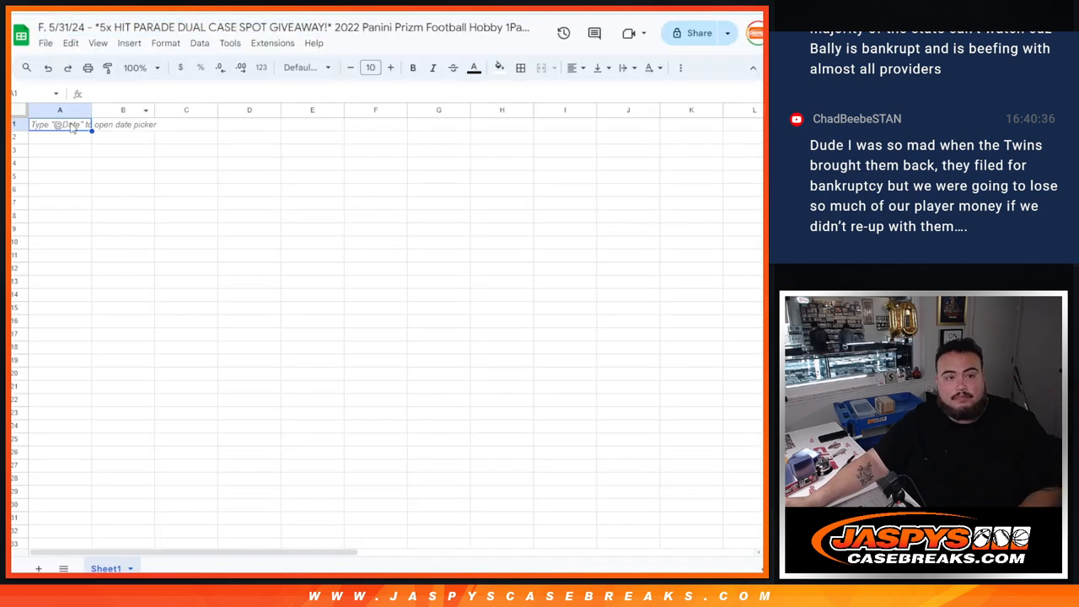
{"action": "key", "text": "ctrl+v"}
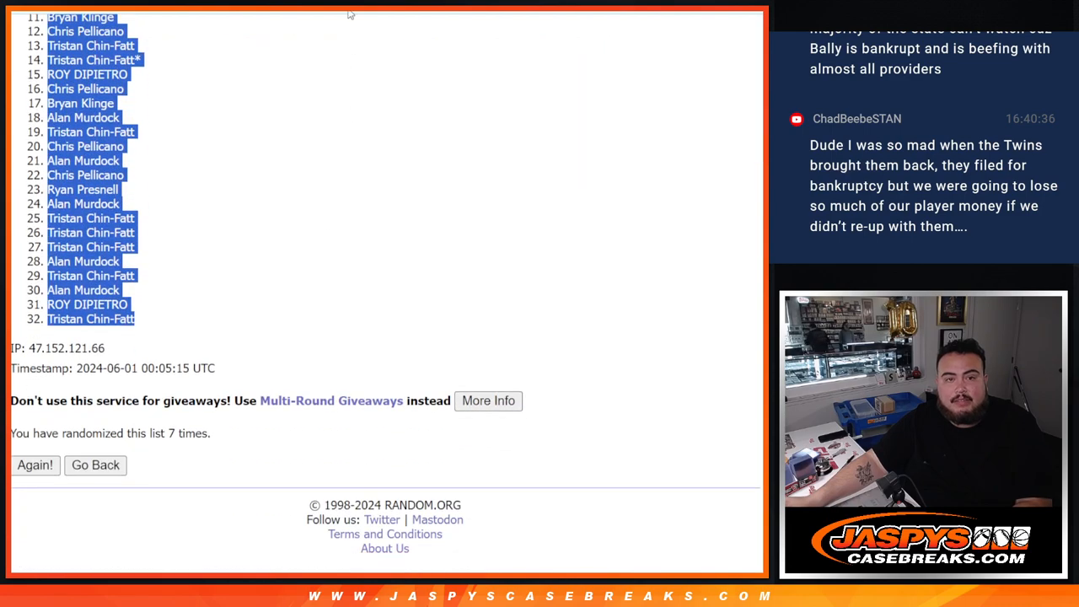
{"action": "left_click", "coordinate": [95, 465]}
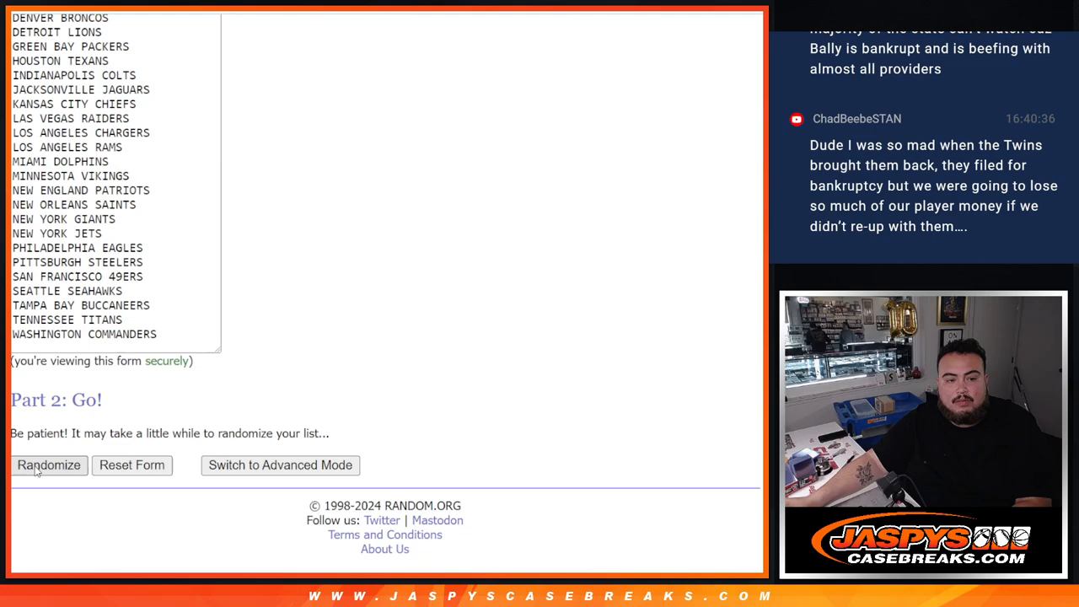
- Randomize the NFL team list so it can be pasted beside the 32 names
{"action": "left_click", "coordinate": [48, 466]}
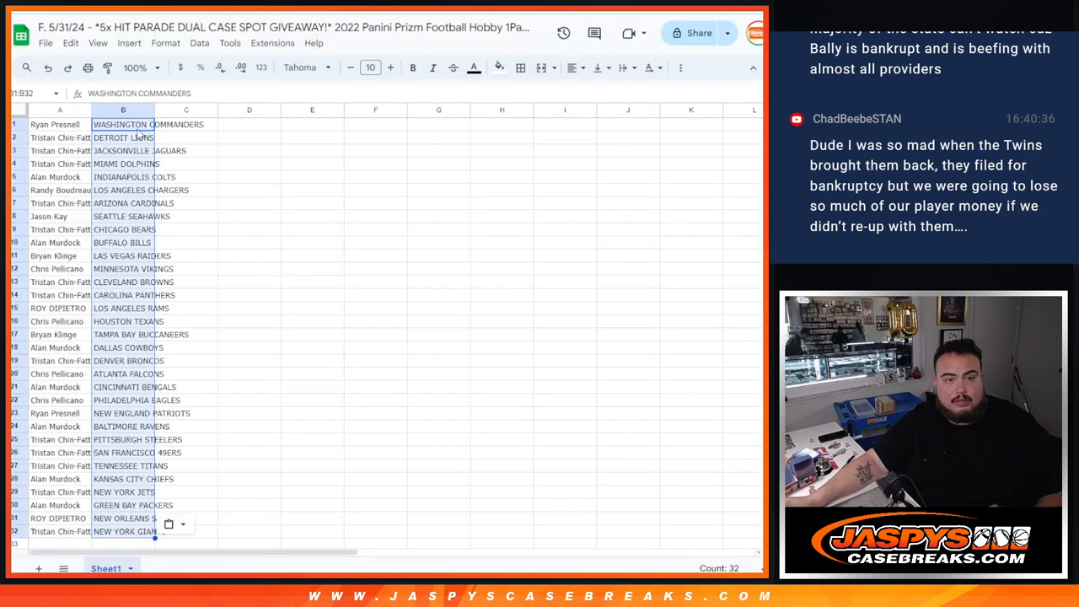
- Select the whole sheet and enlarge the name–team text to size 14
{"action": "left_click", "coordinate": [59, 125]}
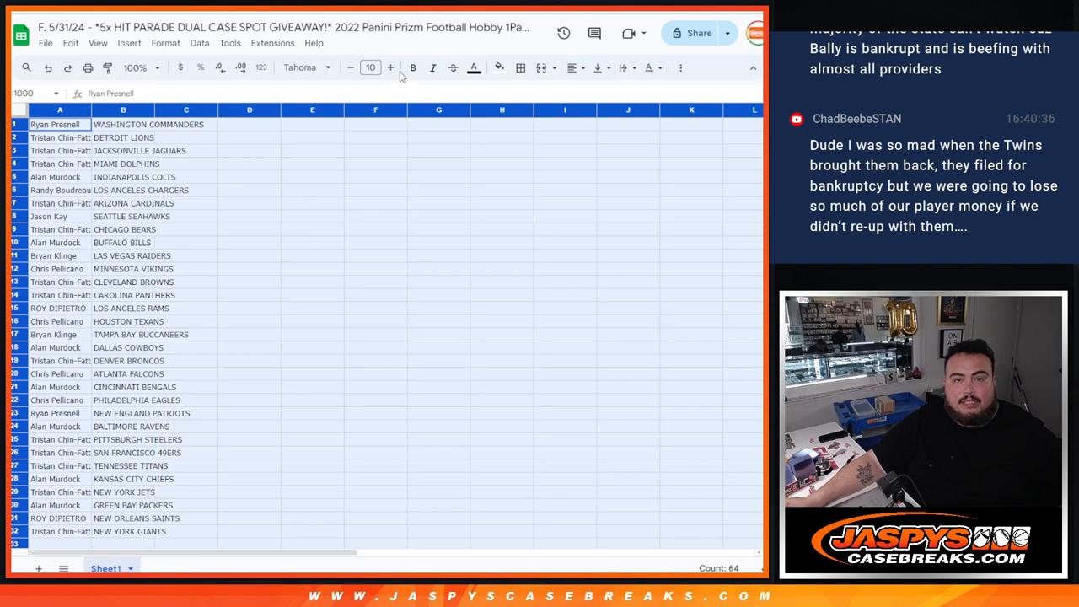
{"action": "left_click", "coordinate": [390, 68]}
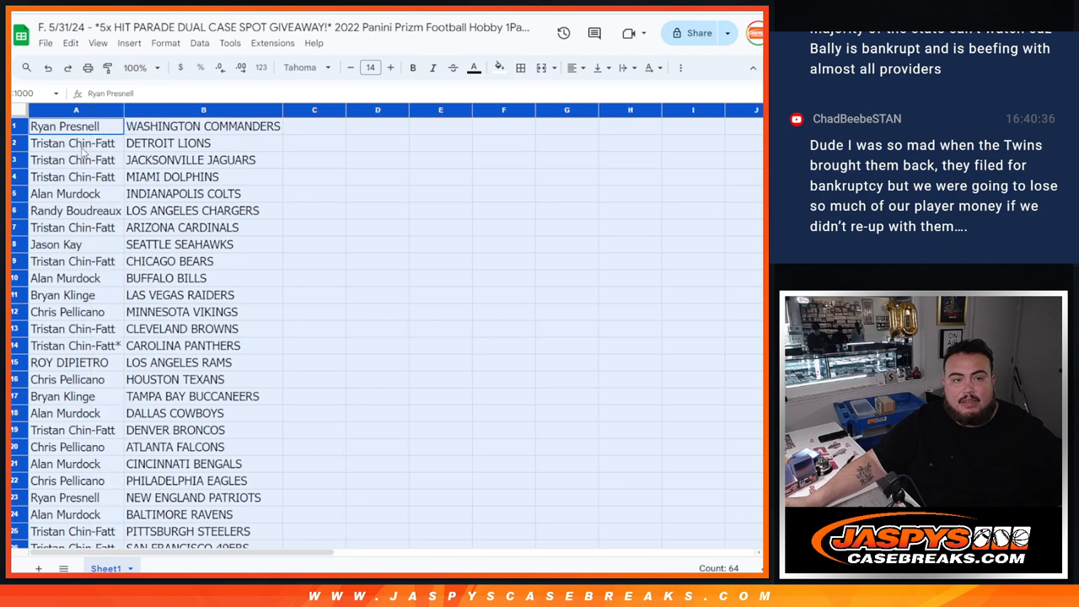
- Sort the sheet A to Z by the team column, center the cells and bring up print settings
{"action": "right_click", "coordinate": [202, 110]}
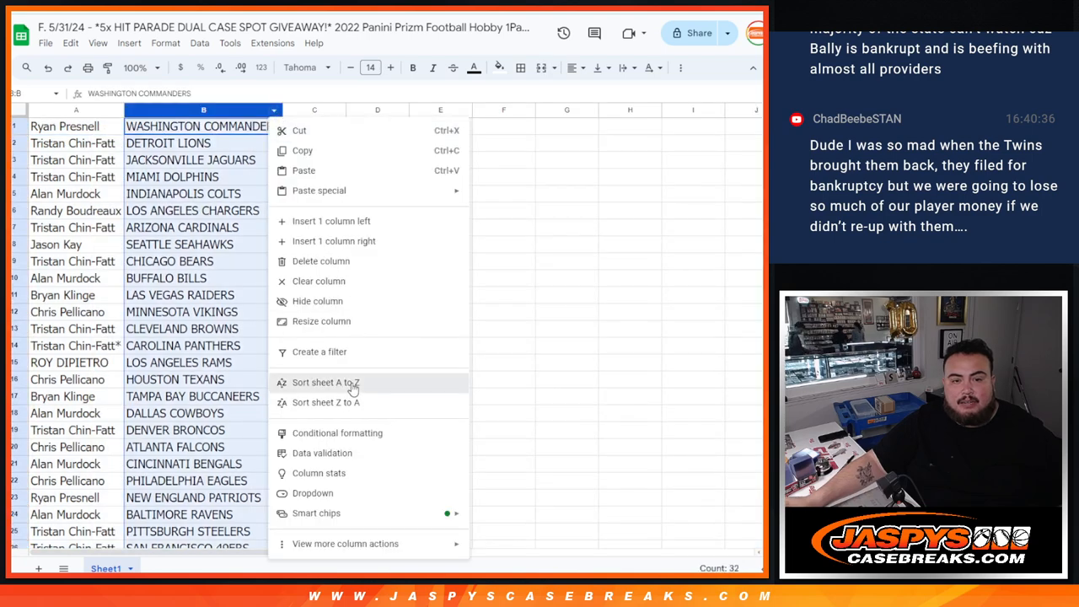
{"action": "left_click", "coordinate": [326, 381]}
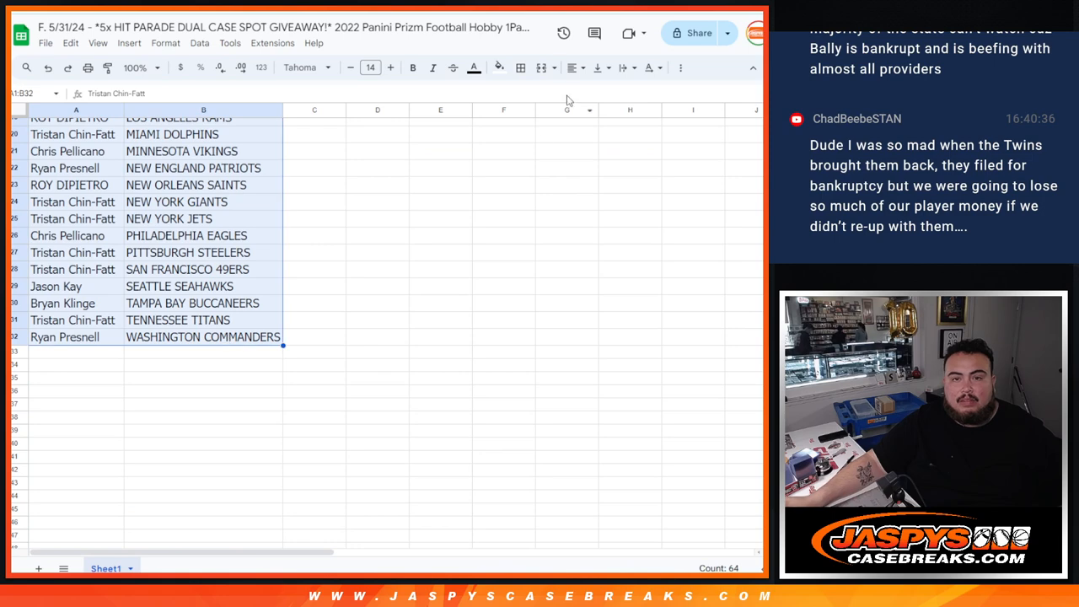
{"action": "left_click", "coordinate": [577, 68]}
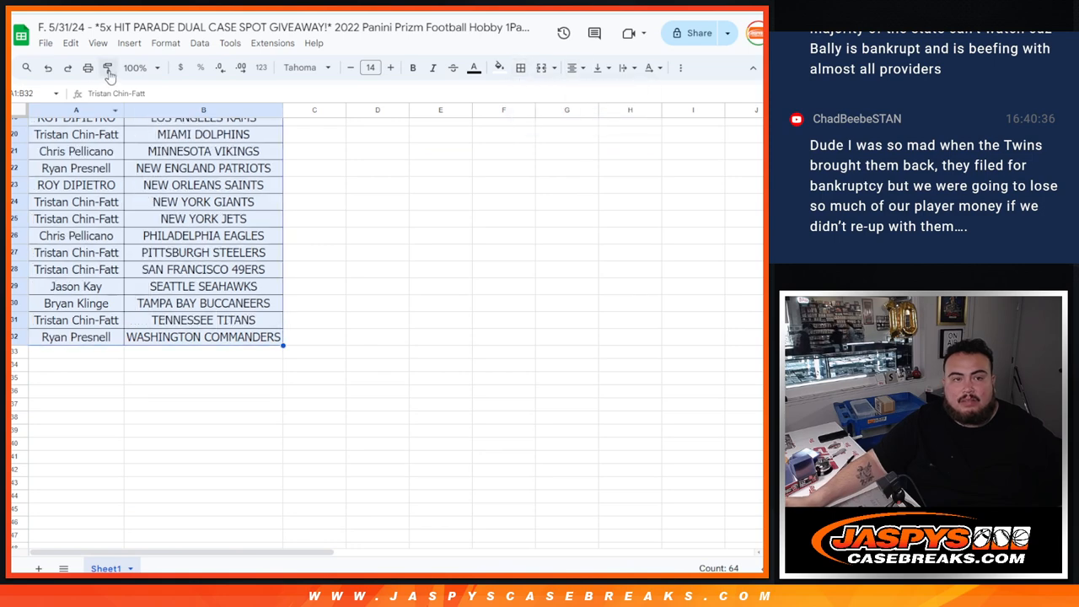
{"action": "left_click", "coordinate": [88, 68]}
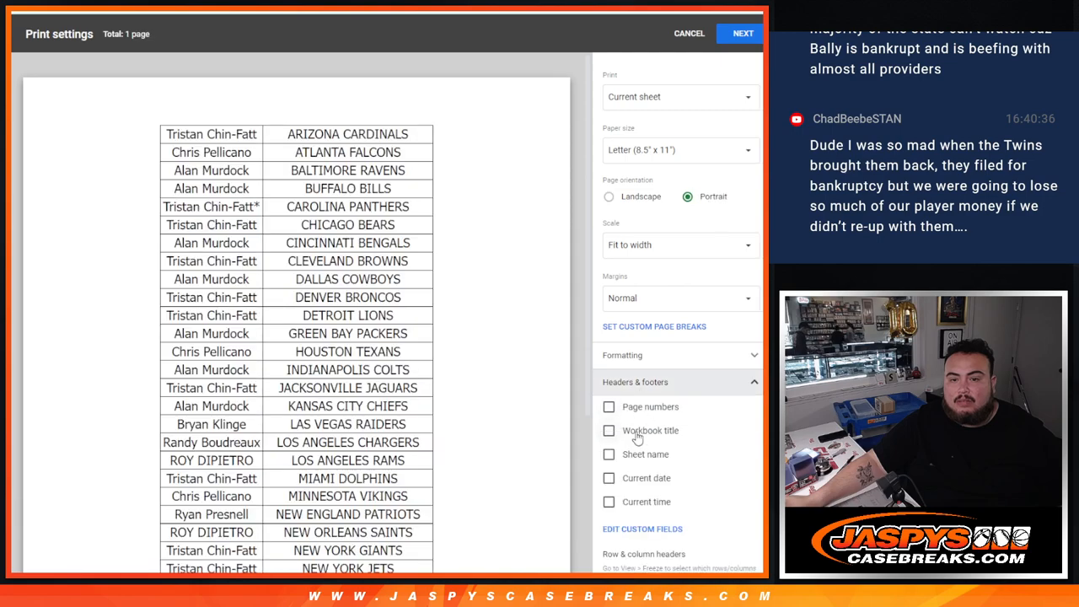
- Add the workbook title to the printed header, then go to the RANDOM.ORG dice roller
{"action": "left_click", "coordinate": [609, 430]}
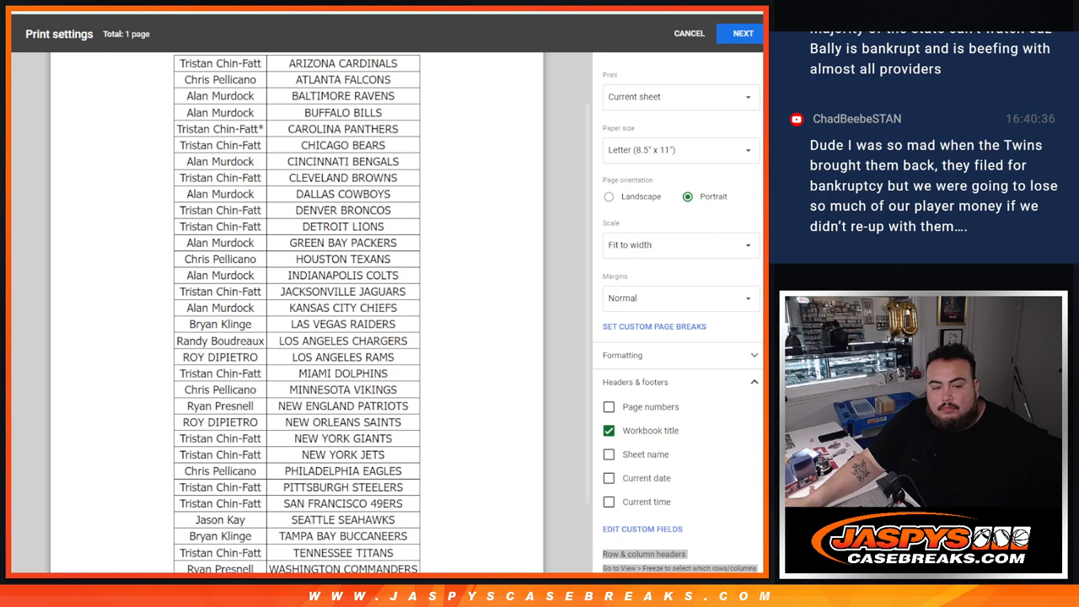
{"action": "mouse_move", "coordinate": [23, 329]}
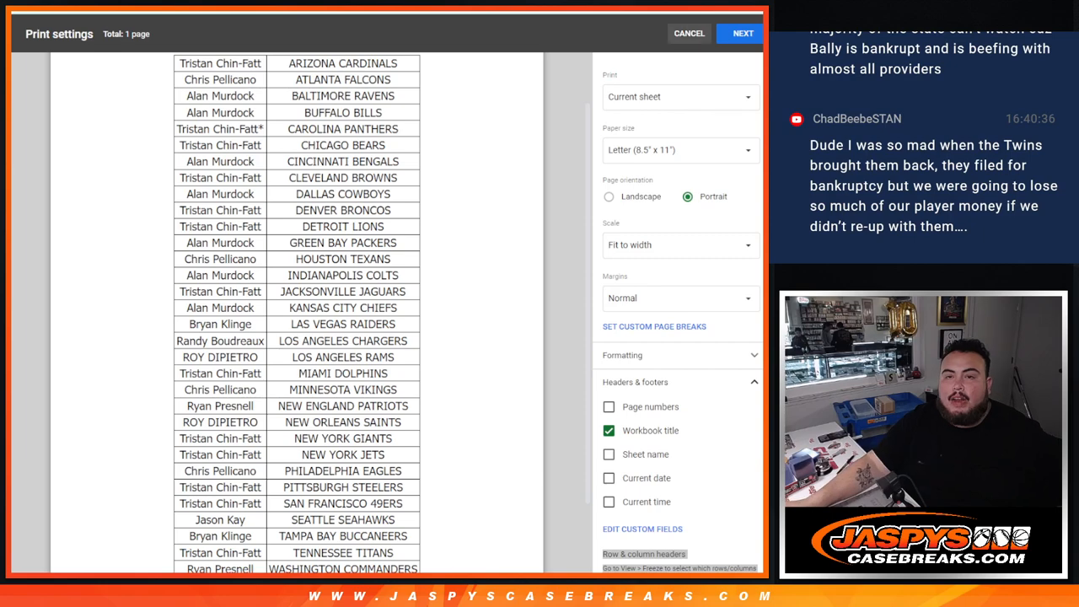
{"action": "left_click", "coordinate": [688, 34]}
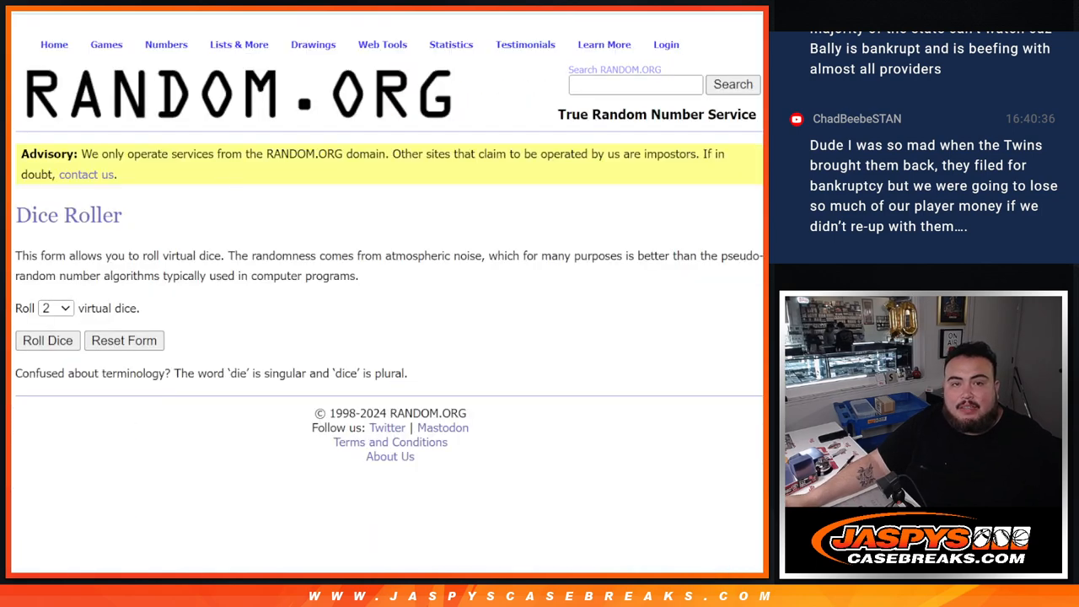
- Shuffle the giveaway names list several times in the List Randomizer
{"action": "left_click", "coordinate": [47, 341]}
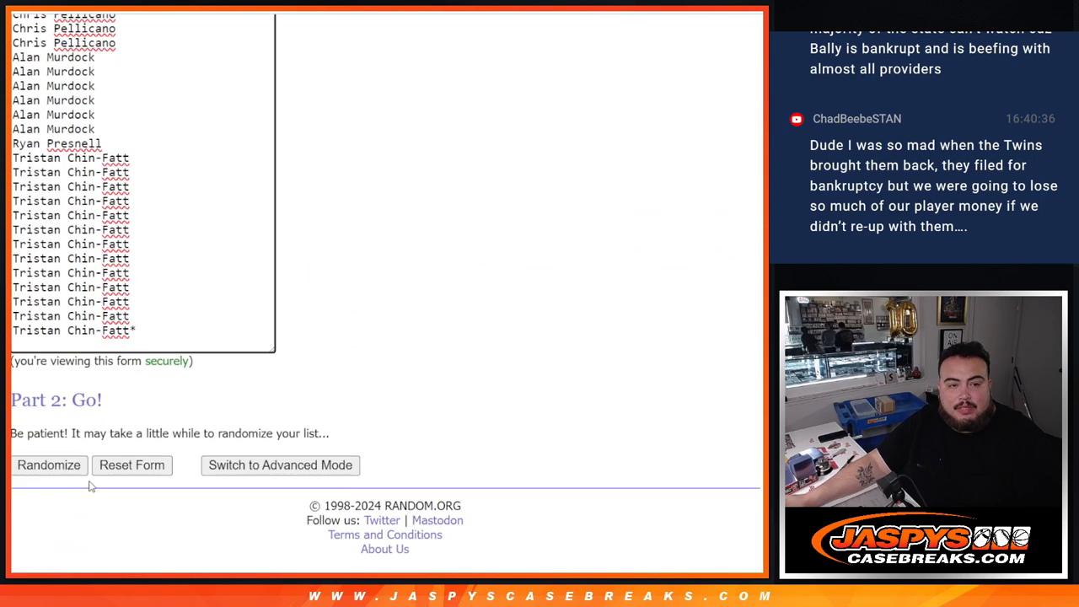
{"action": "left_click", "coordinate": [49, 465]}
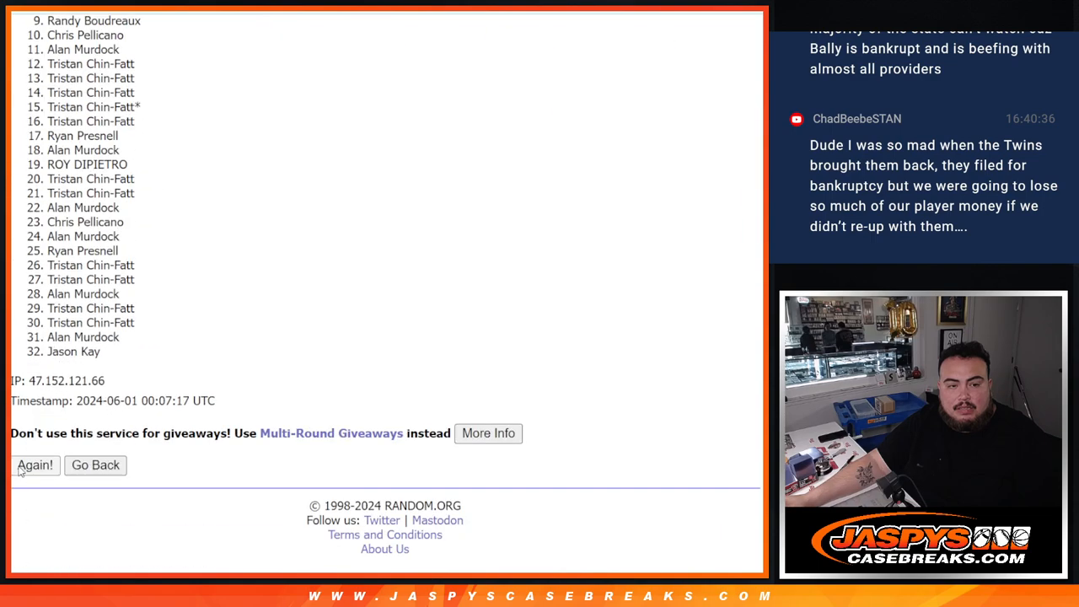
{"action": "left_click", "coordinate": [34, 465]}
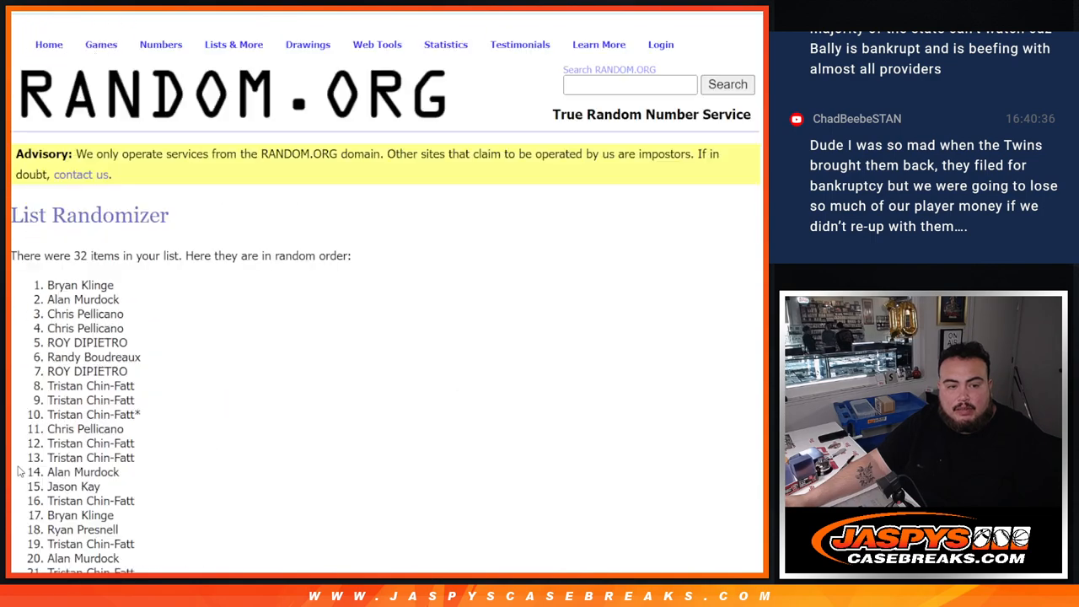
{"action": "scroll", "scroll_direction": "down", "scroll_amount": 3}
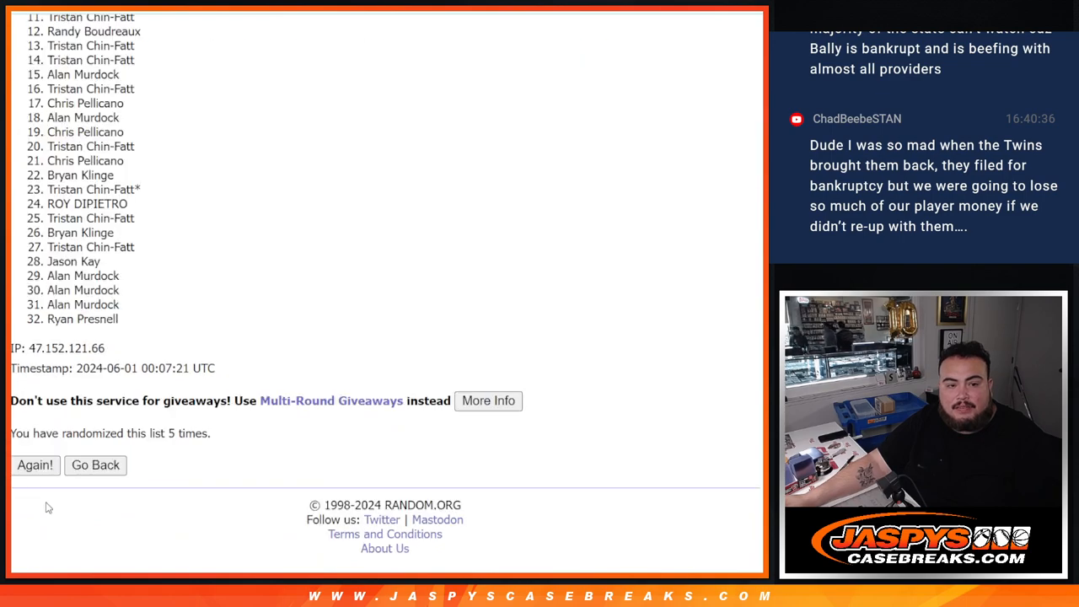
{"action": "left_click", "coordinate": [34, 465]}
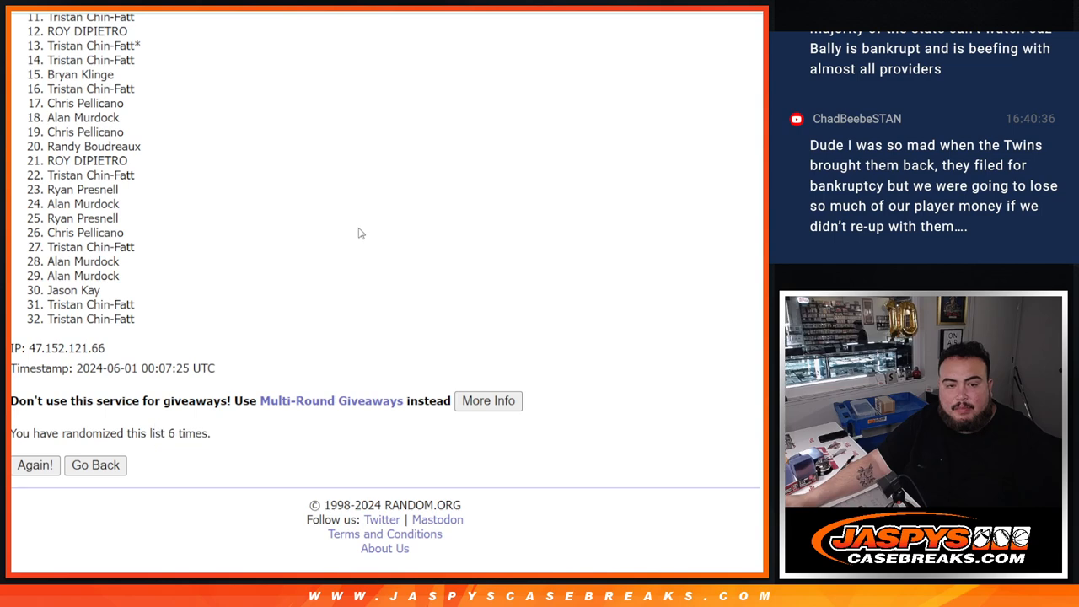
- Select the top five names of the latest shuffled order
{"action": "scroll", "scroll_direction": "up", "scroll_amount": 3}
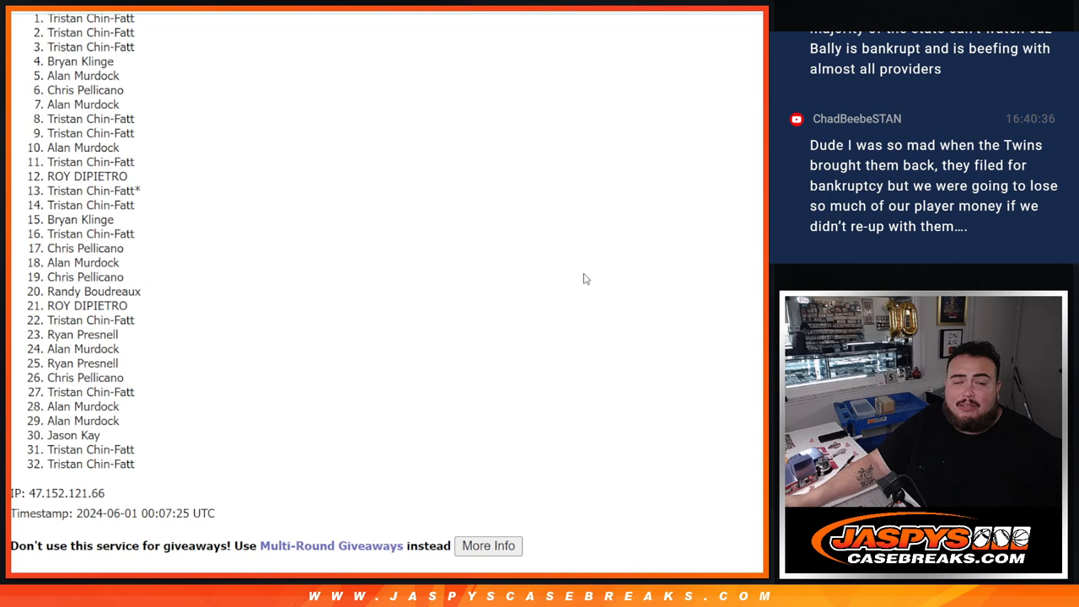
{"action": "scroll", "scroll_direction": "up", "scroll_amount": 3}
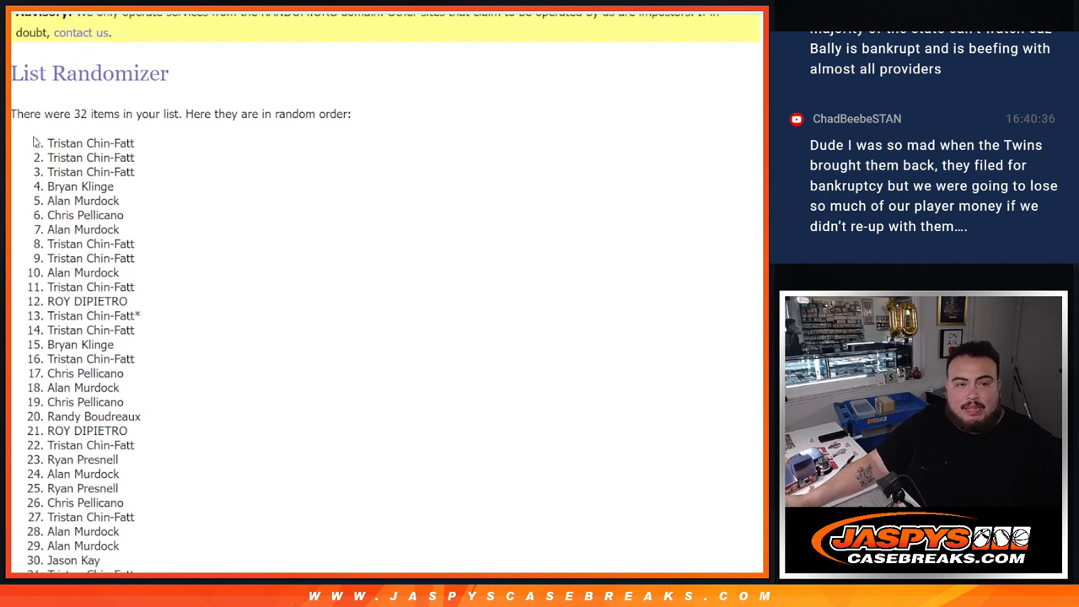
{"action": "left_click_drag", "start_coordinate": [51, 141], "coordinate": [118, 201]}
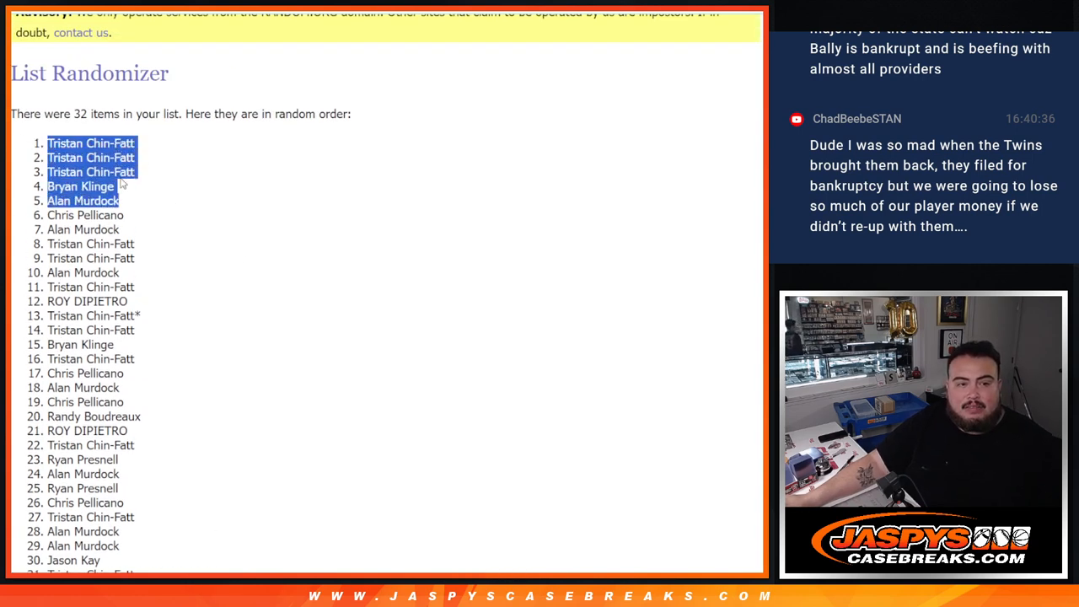